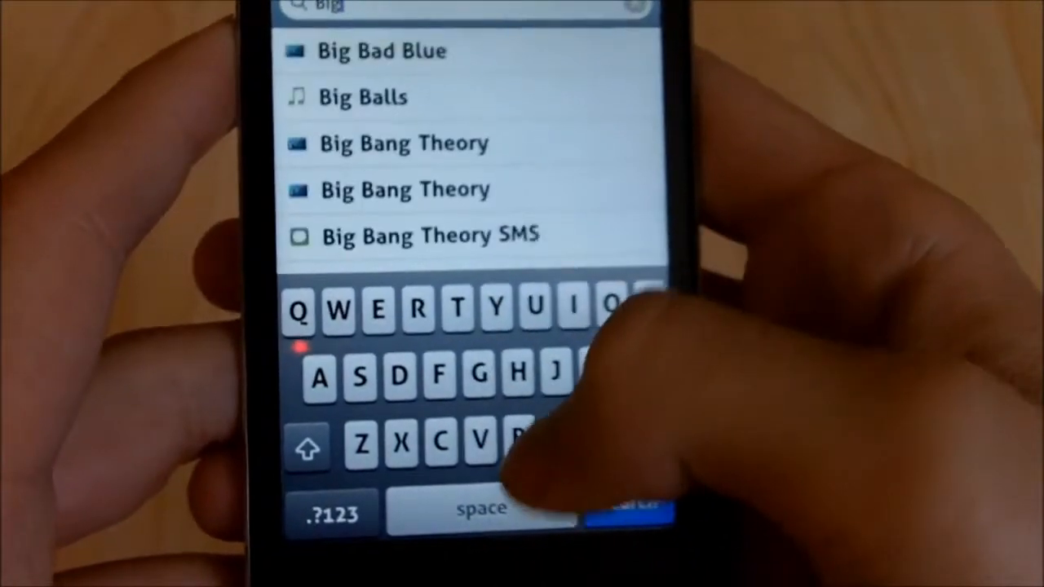
text(i)
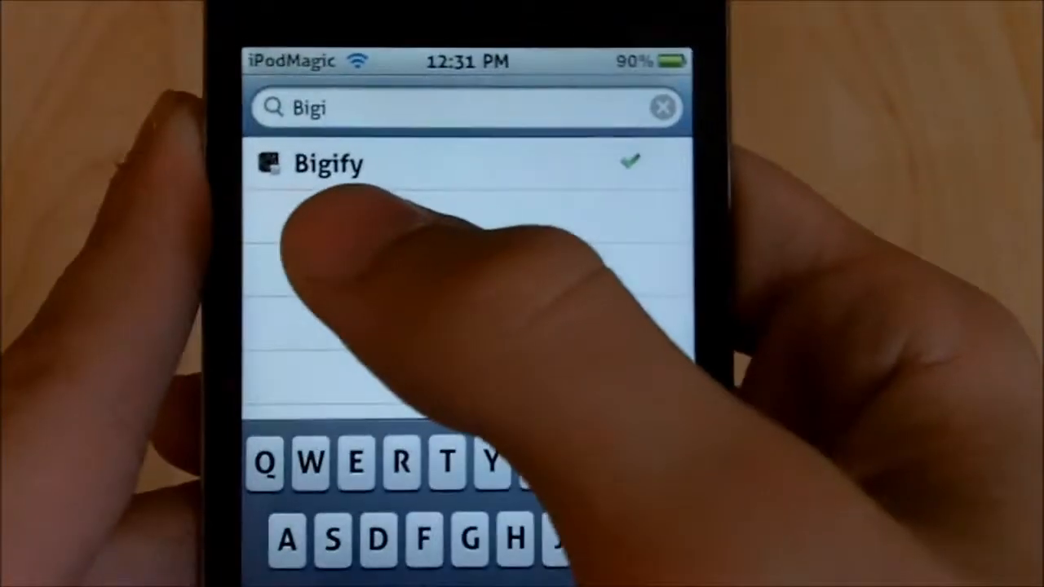